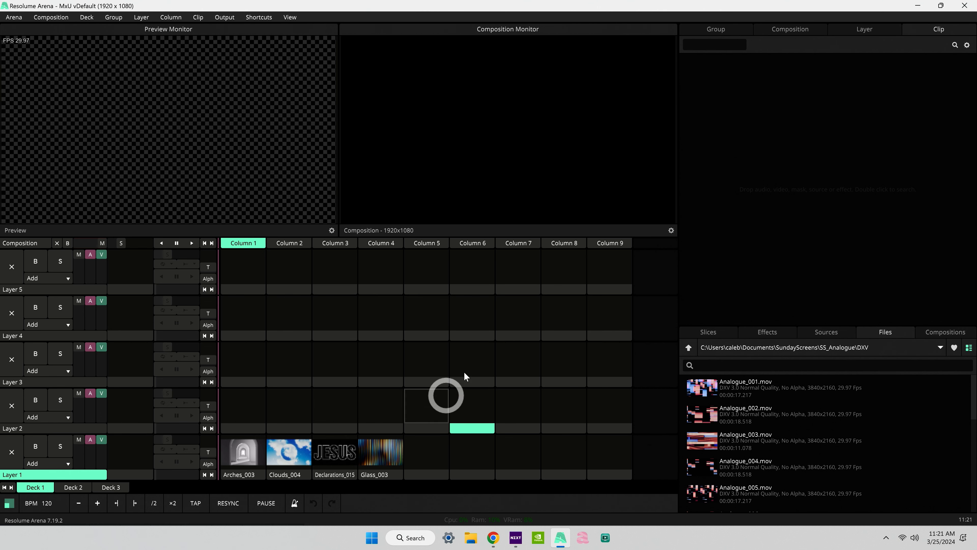
Place Analogue_001.mov from the Files browser into the Layer 2, Column 6 clip slot.
{"action": "left_click", "coordinate": [472, 450]}
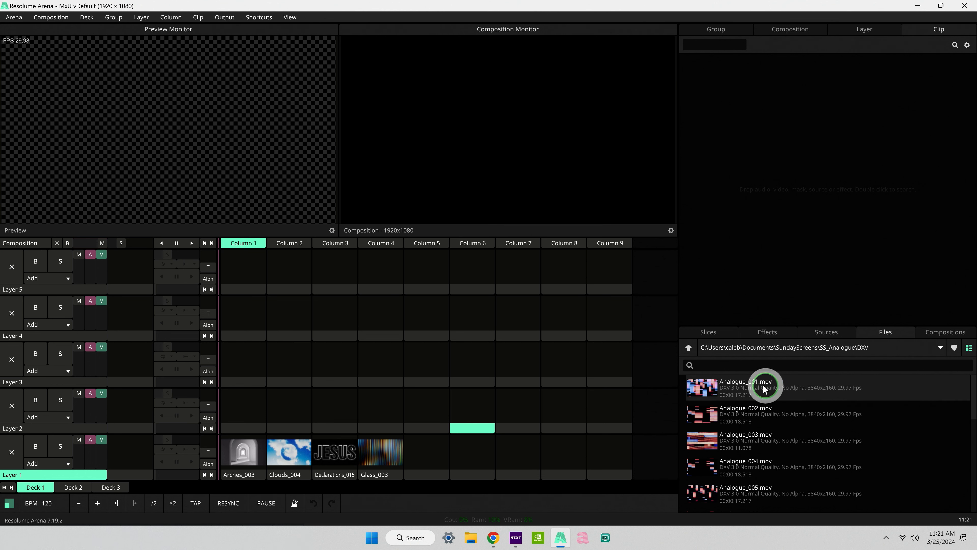
{"action": "left_click_drag", "start_coordinate": [745, 386], "coordinate": [472, 405]}
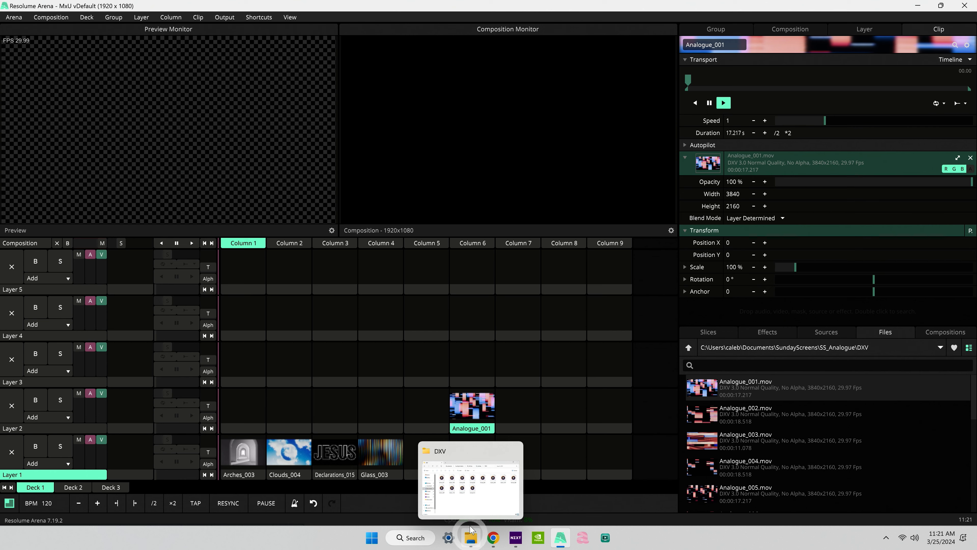
Drop Arches_004.mov into Layer 2, Column 7 and bring up the Effects browser.
{"action": "left_click", "coordinate": [469, 536]}
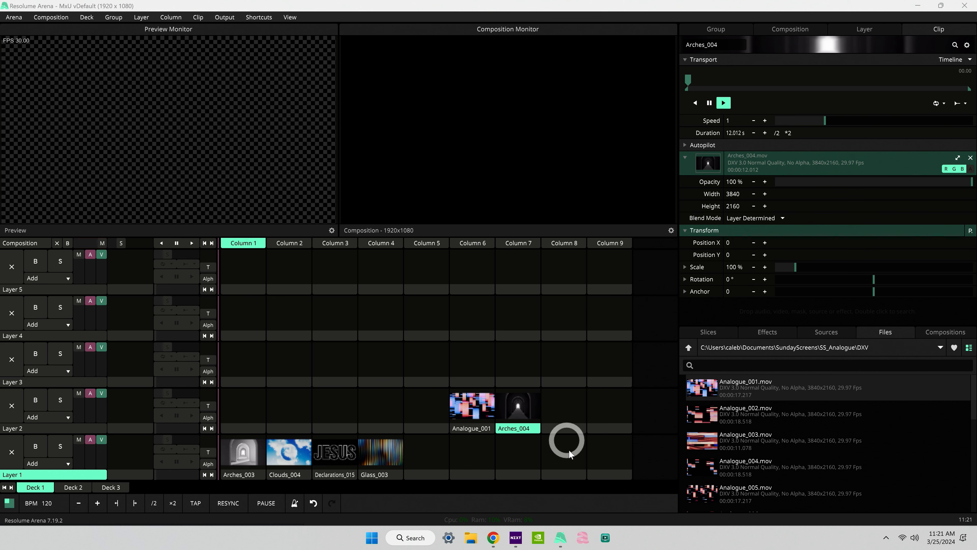
{"action": "left_click", "coordinate": [767, 331]}
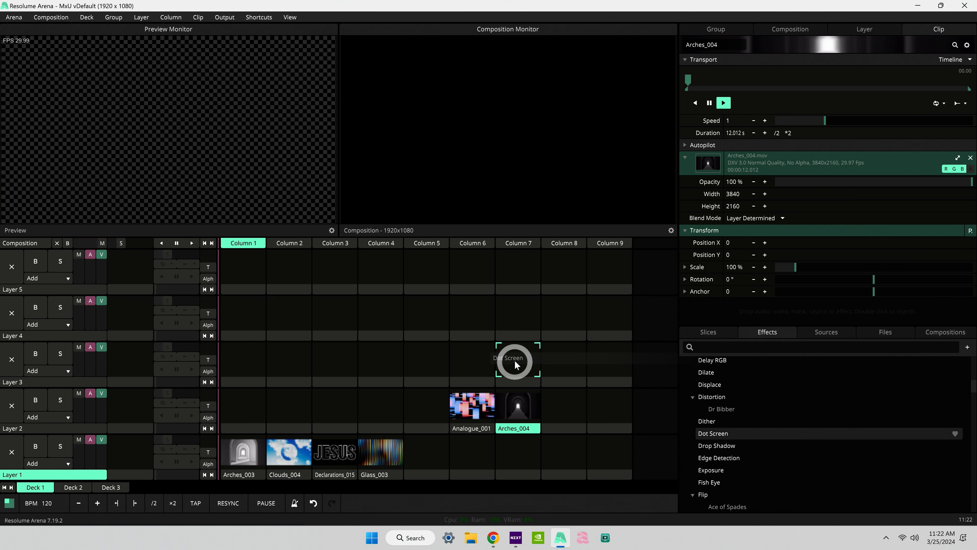
Place the Dot Screen effect as a clip in Layer 3, Column 7.
{"action": "left_click", "coordinate": [517, 364]}
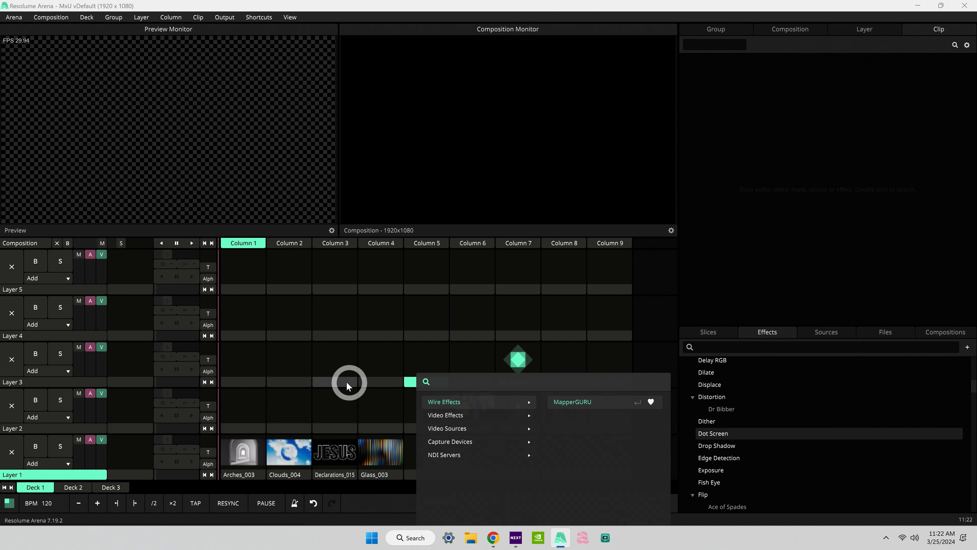
Set Layer 3, Column 5 to the NDI Servers > NDI Webcam Video 1 source.
{"action": "left_click", "coordinate": [461, 381]}
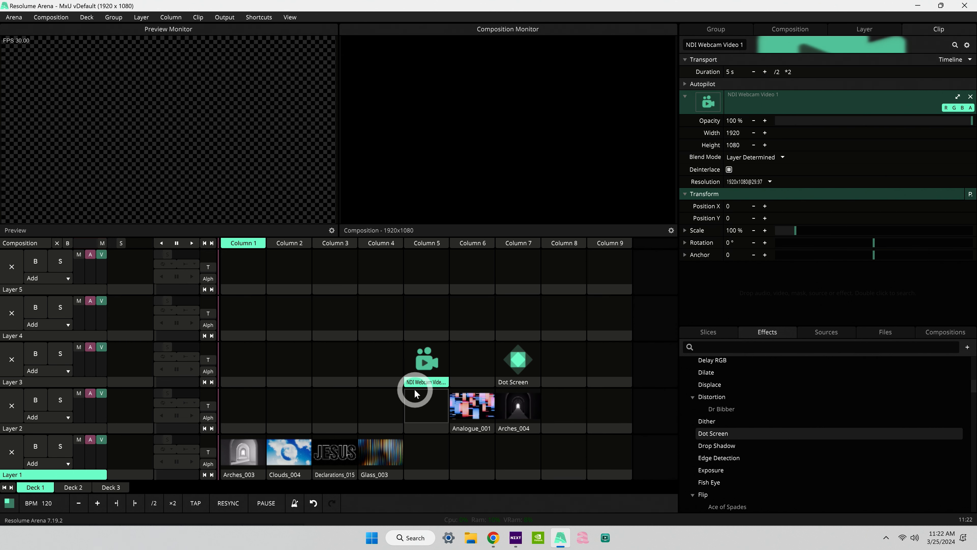
Play Analogue_001, then trigger Column 7 so Arches_004 shows through the Dot Screen effect.
{"action": "left_click", "coordinate": [471, 403]}
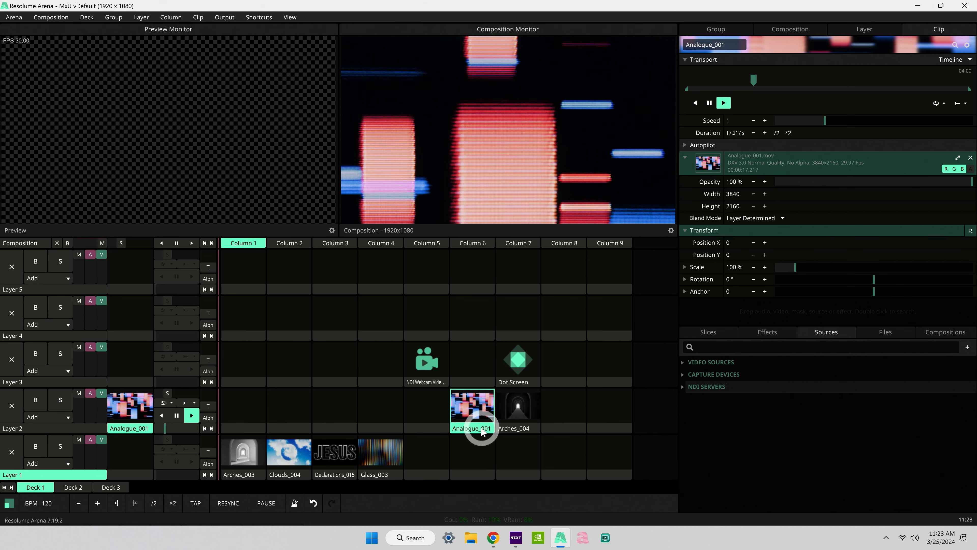
{"action": "left_click", "coordinate": [514, 406]}
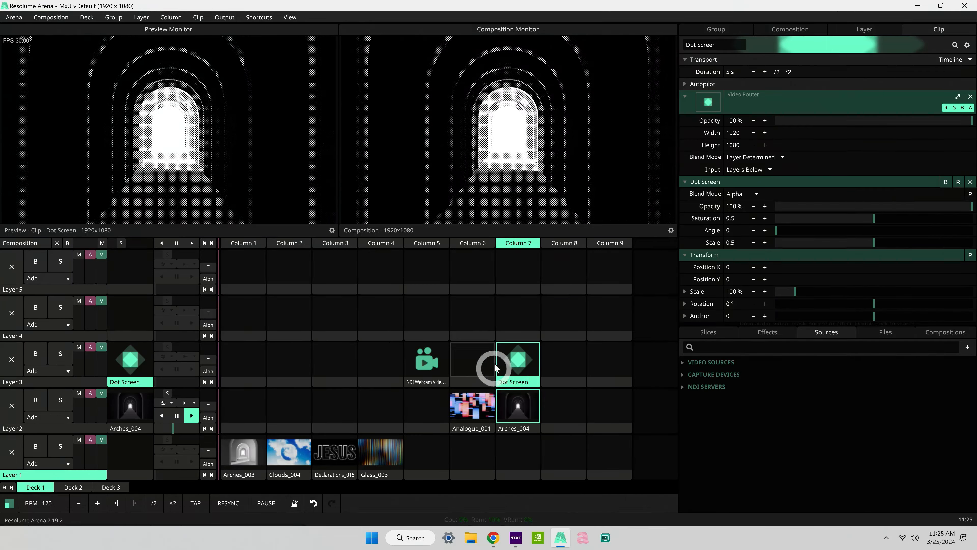
Preview the Arches_004 clip in Column 7 and return to the Files browser.
{"action": "left_click", "coordinate": [513, 405]}
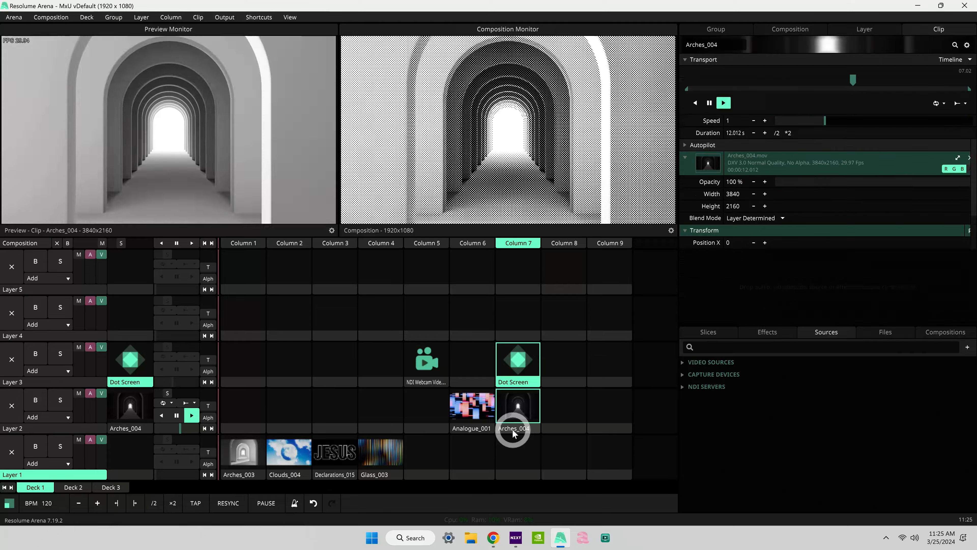
{"action": "left_click", "coordinate": [884, 331]}
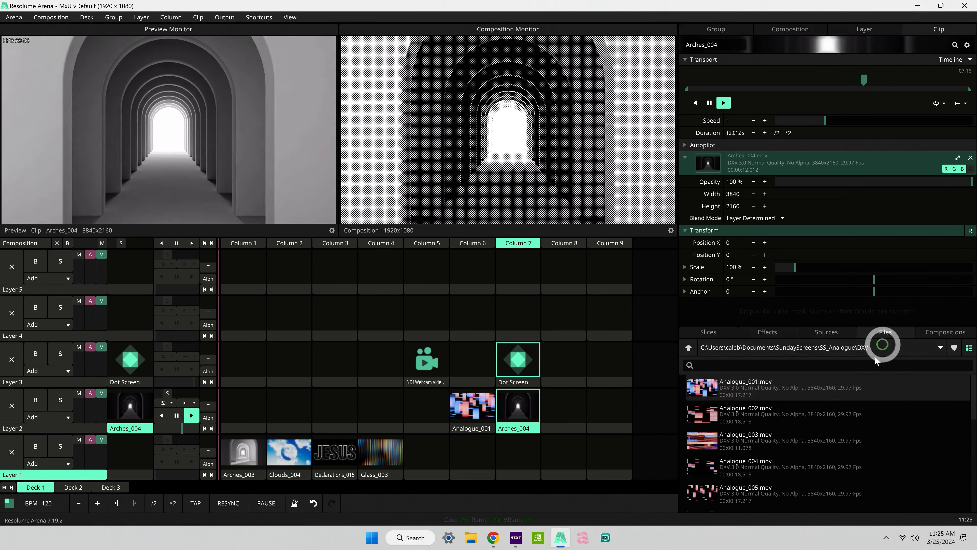